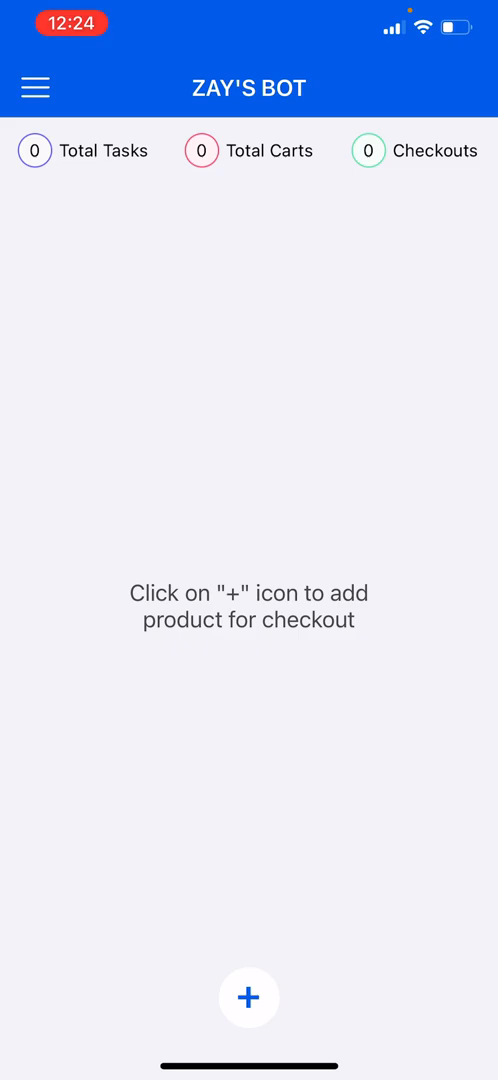
Step: Start a new product task with Walmart as the target store, then head to the URL field
{"action": "left_click", "coordinate": [248, 998]}
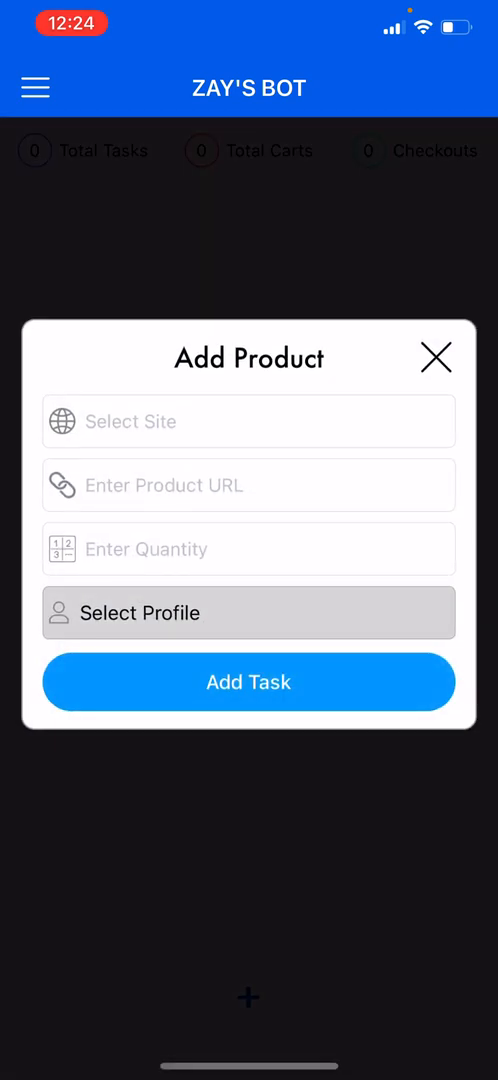
{"action": "left_click", "coordinate": [248, 420]}
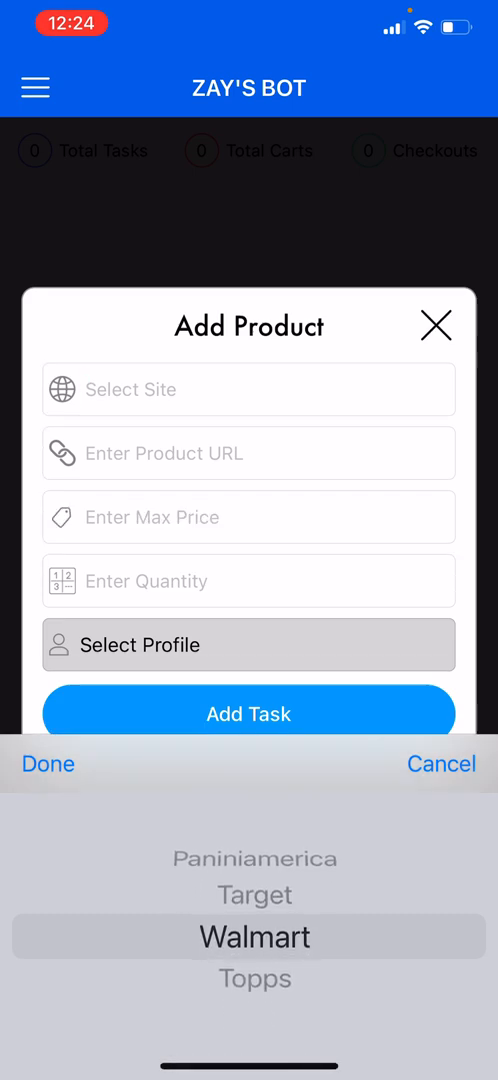
{"action": "left_click", "coordinate": [48, 764]}
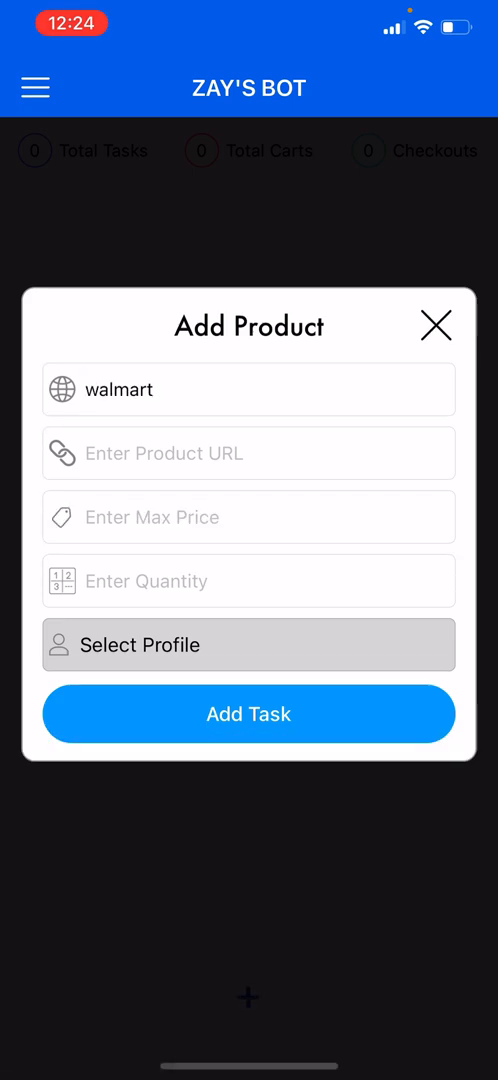
{"action": "left_click", "coordinate": [248, 452]}
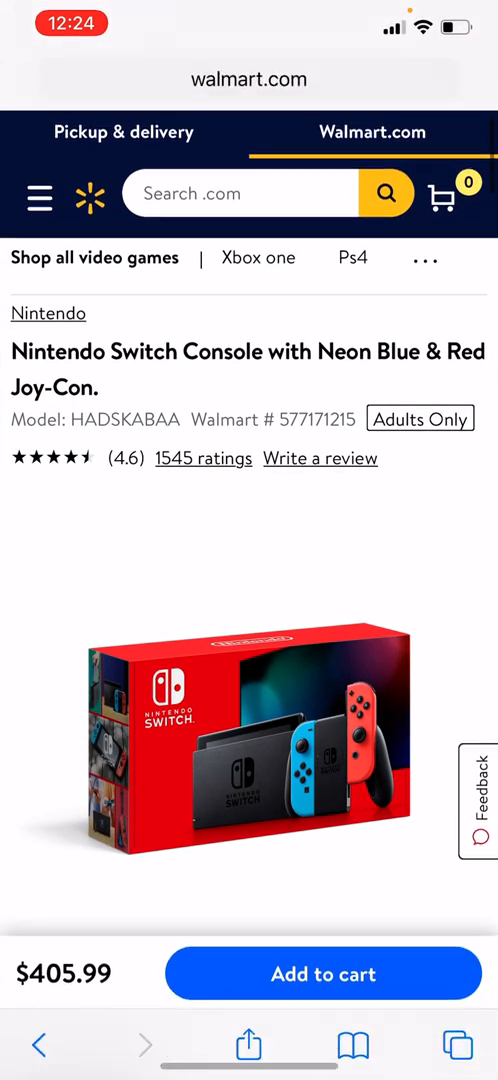
Step: Copy the Walmart Nintendo Switch Neon Blue & Red Joy-Con product page address in Safari
{"action": "left_click", "coordinate": [240, 80]}
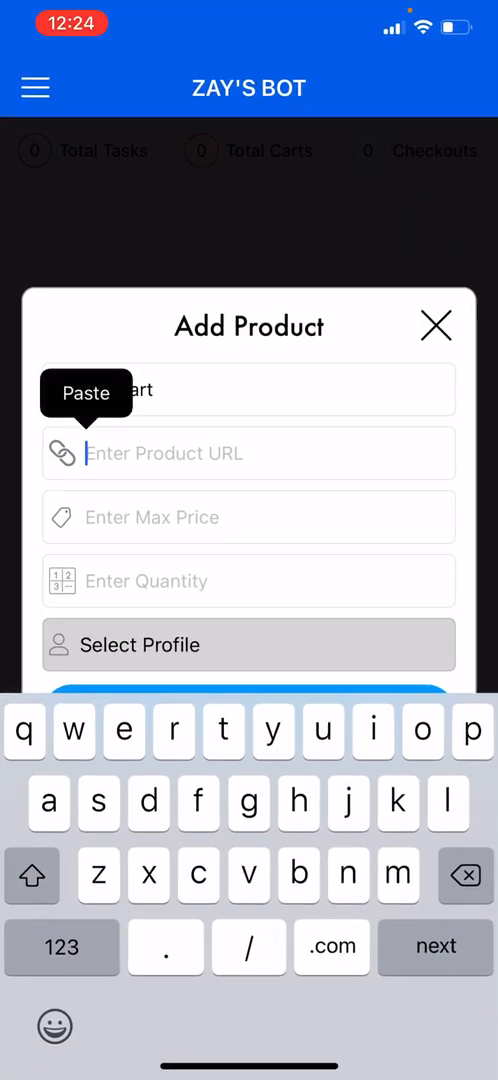
Step: Fill the task with the pasted Switch link, max price 500, quantity 1 and profile zay, and add it
{"action": "left_click", "coordinate": [86, 392]}
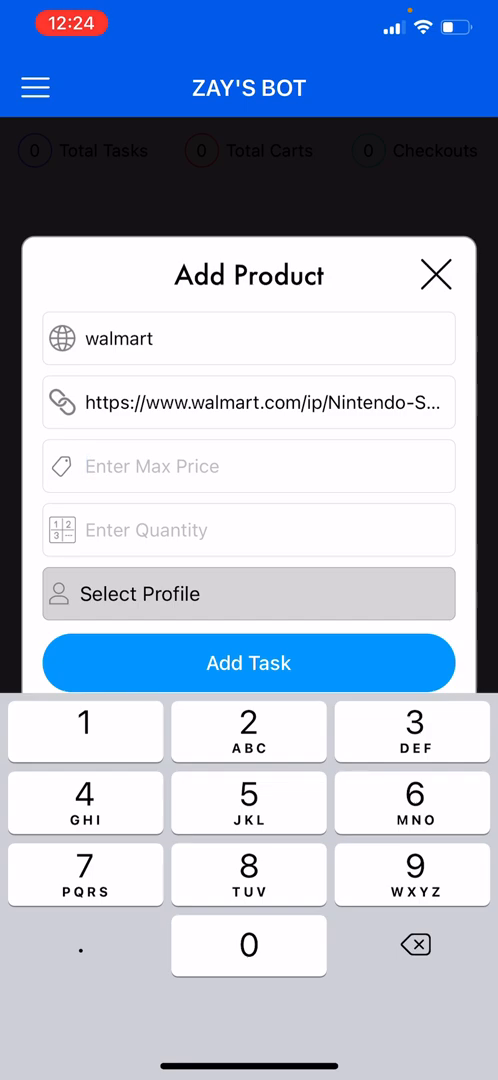
{"action": "type", "text": "500"}
{"action": "left_click", "coordinate": [248, 530]}
{"action": "type", "text": "1"}
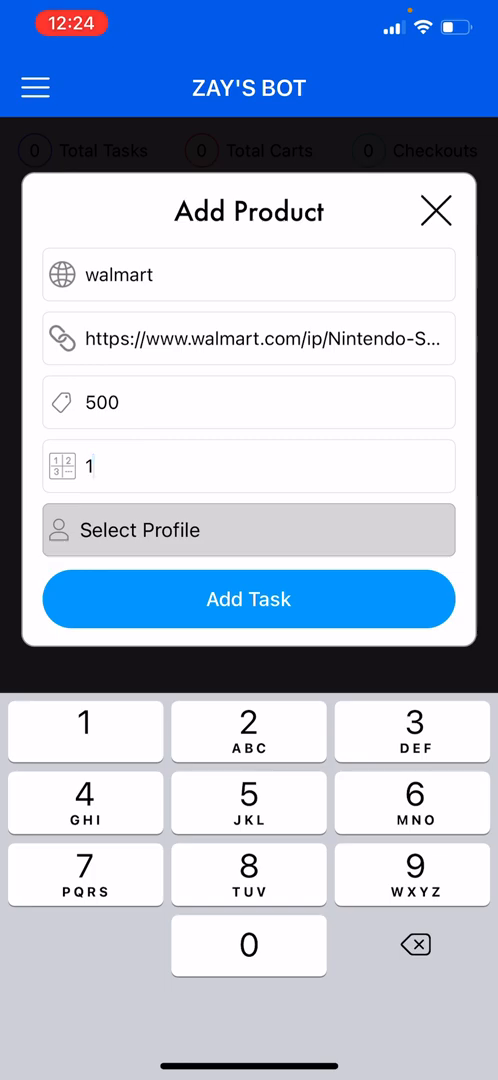
{"action": "left_click", "coordinate": [248, 530]}
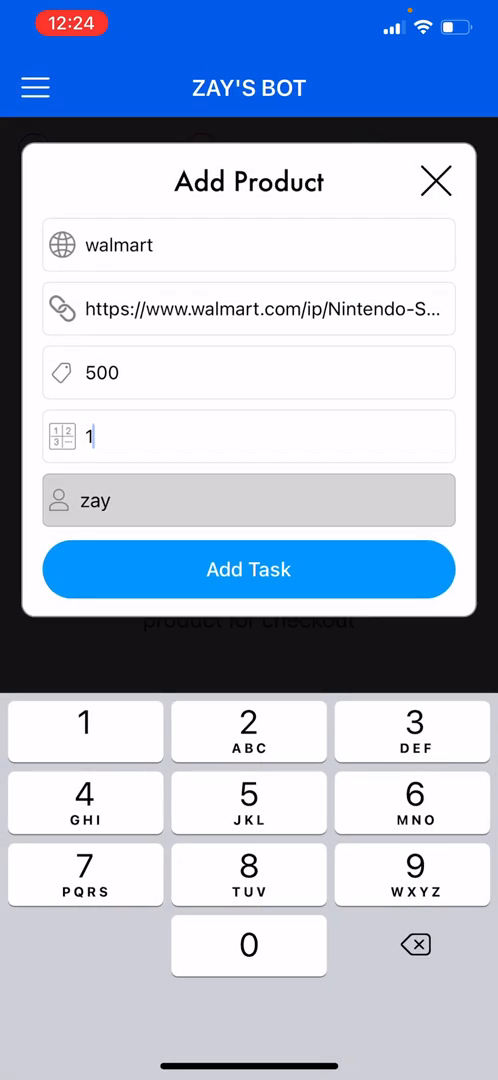
{"action": "left_click", "coordinate": [248, 568]}
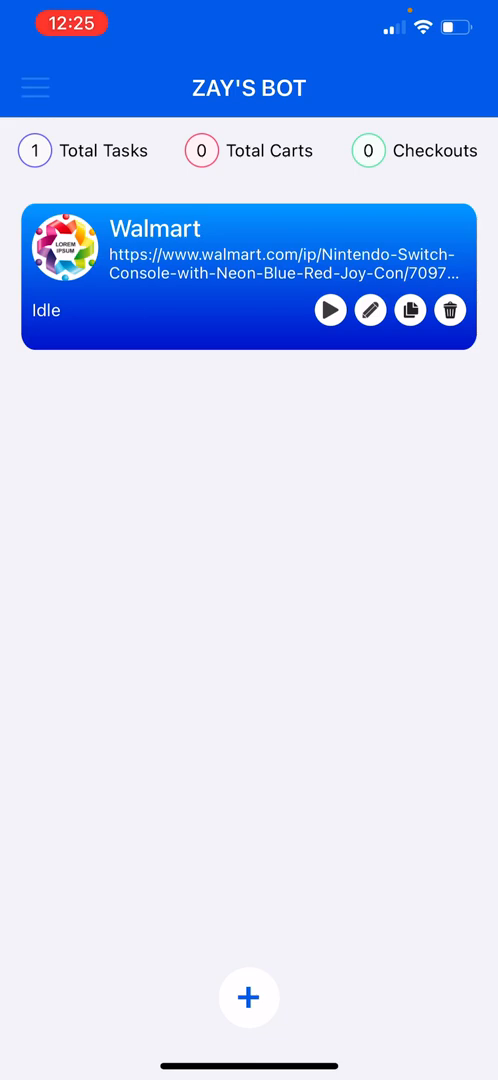
Step: Reopen the idle Walmart task's Nintendo Switch listing in Safari
{"action": "left_click", "coordinate": [38, 88]}
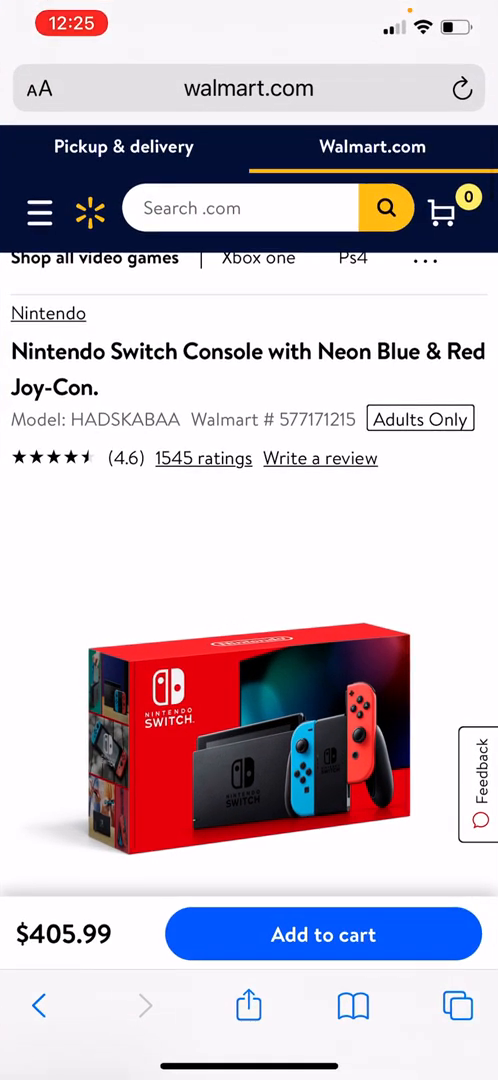
{"action": "scroll", "scroll_direction": "down", "scroll_amount": 3}
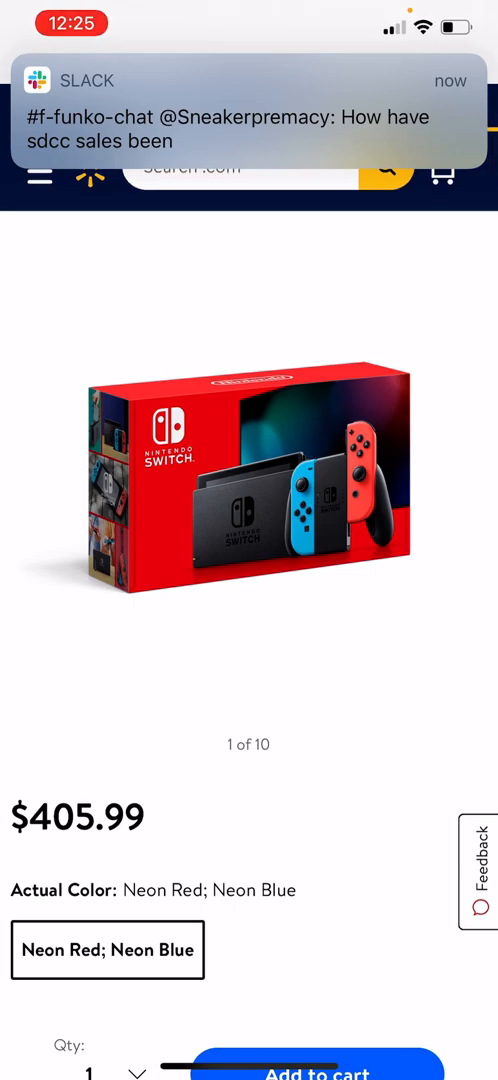
{"action": "scroll", "scroll_direction": "down", "scroll_amount": 3}
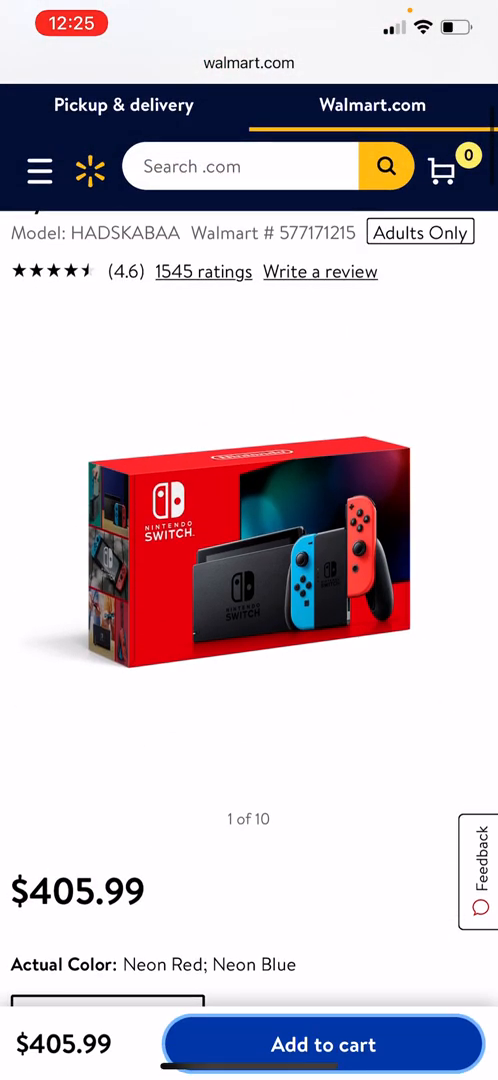
{"action": "scroll", "scroll_direction": "down", "scroll_amount": 3}
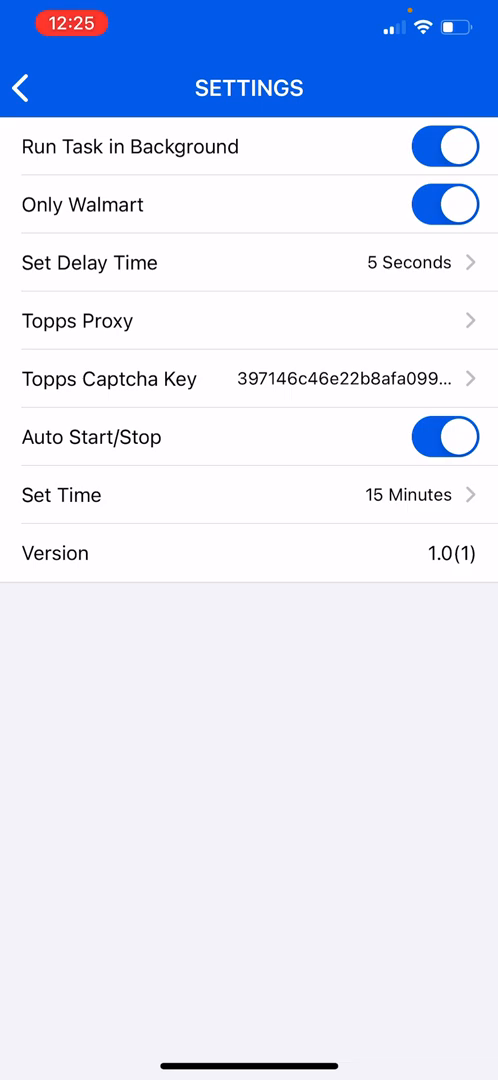
Step: Return from Settings with Only Walmart on and run the Nintendo Switch task
{"action": "left_click", "coordinate": [22, 86]}
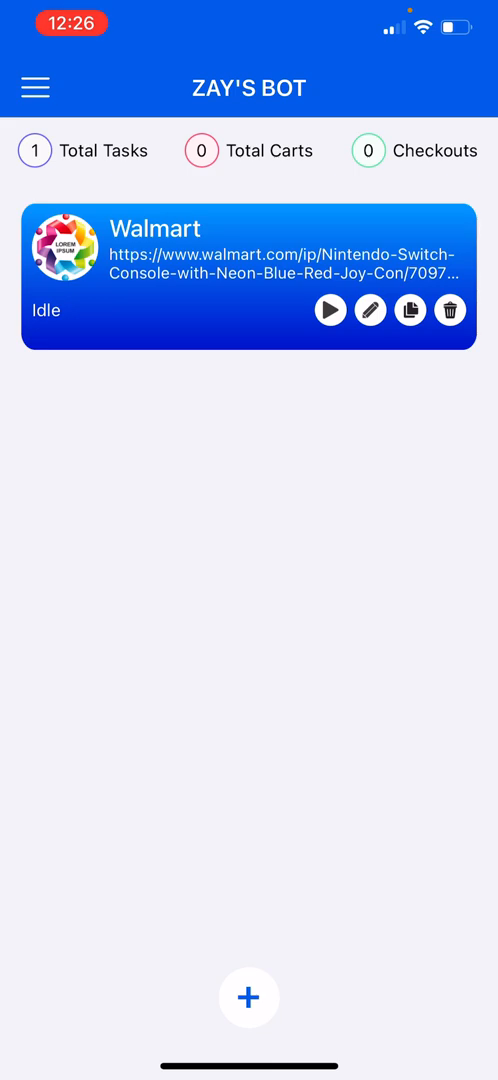
{"action": "left_click", "coordinate": [332, 310]}
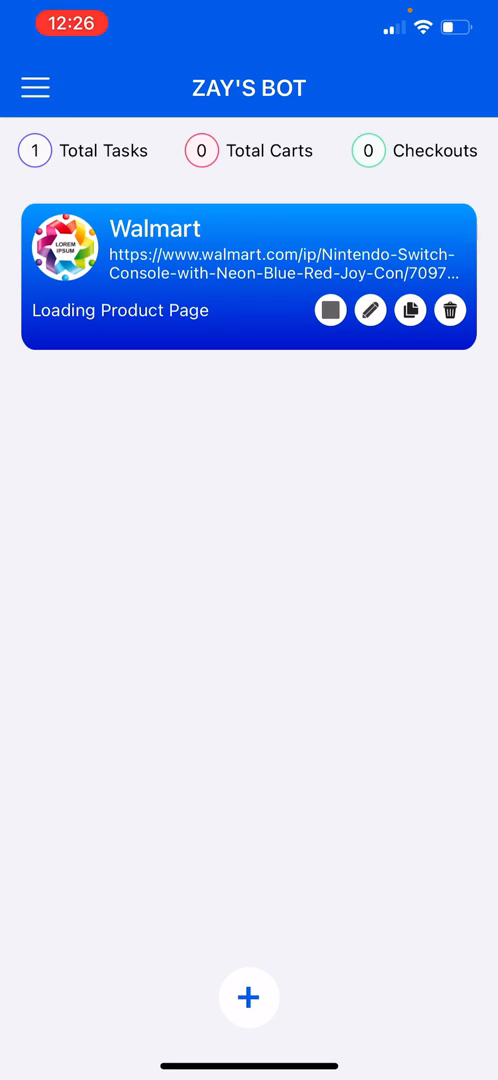